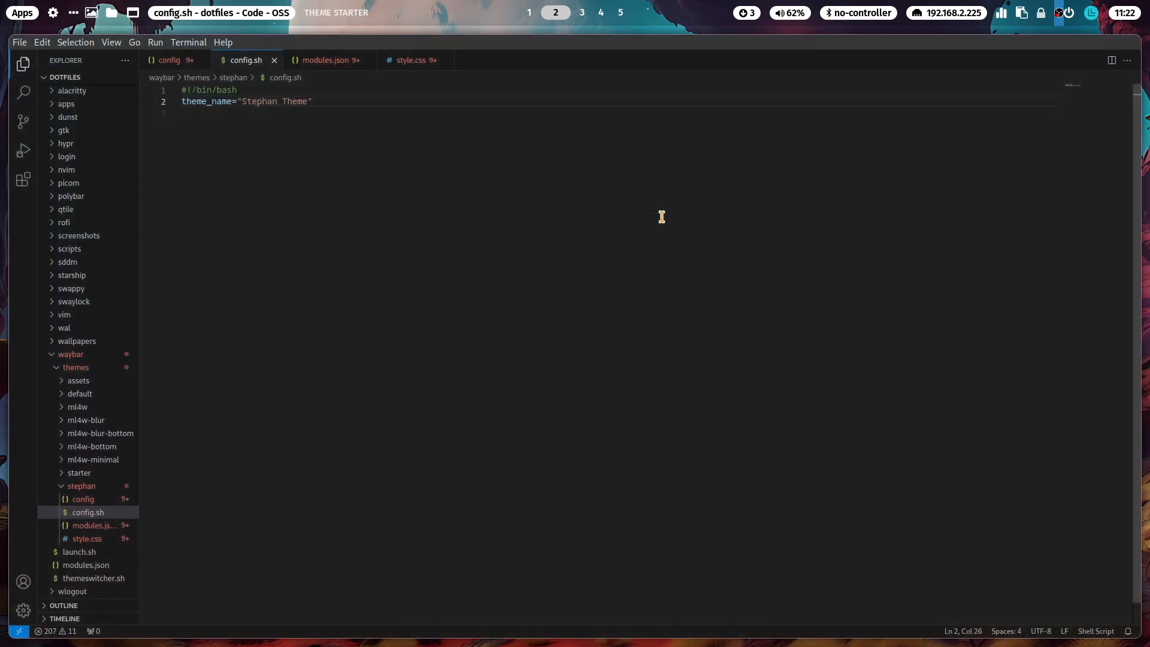
Set theme_name="Stephan Theme" in waybar/themes/stephan/config.sh
left_click(169, 60)
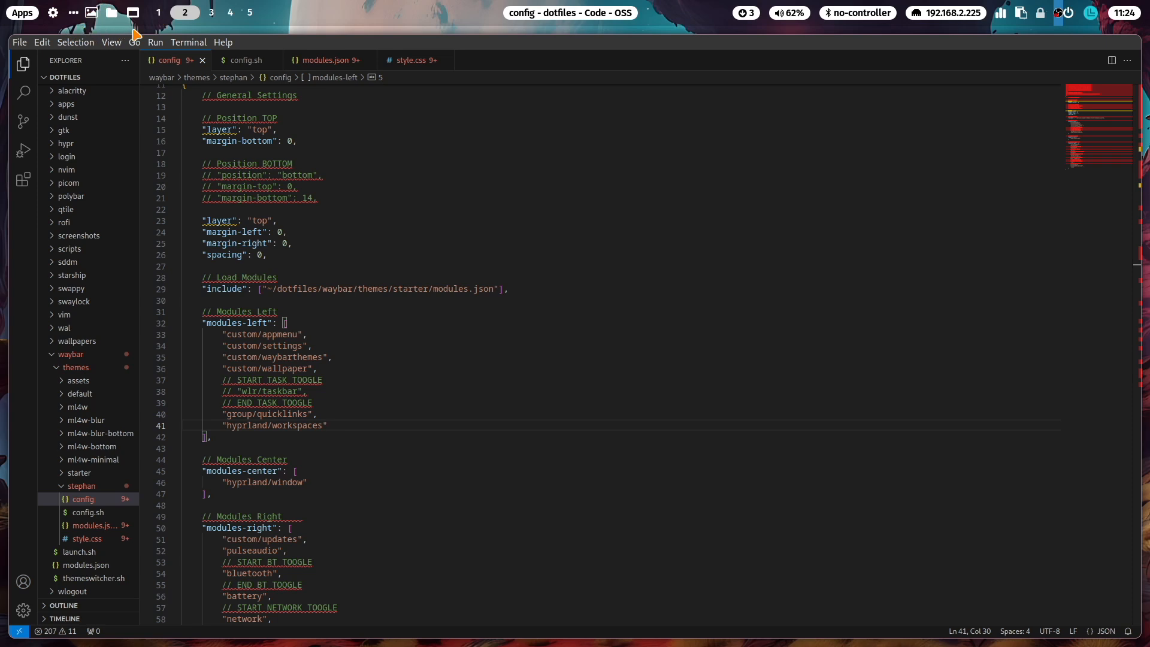
mouse_move(124, 34)
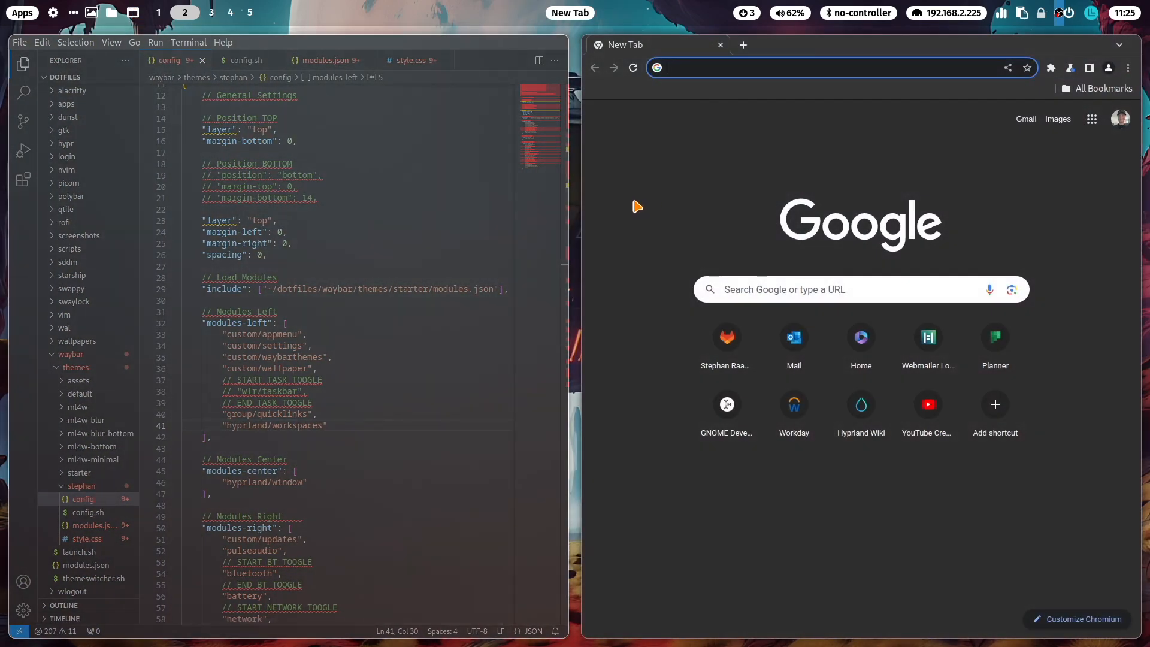
Bring up a new Chromium tab beside the Code - OSS window
left_click(325, 60)
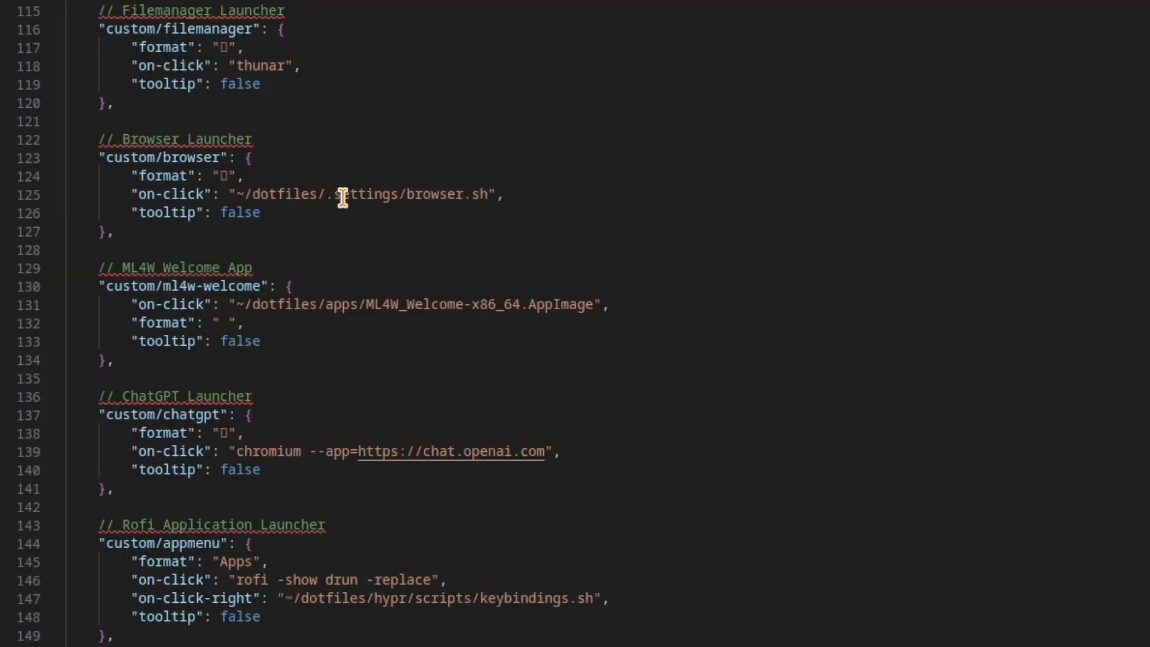
Replace the custom/browser on-click script path with "firefox"
type("firefox\",")
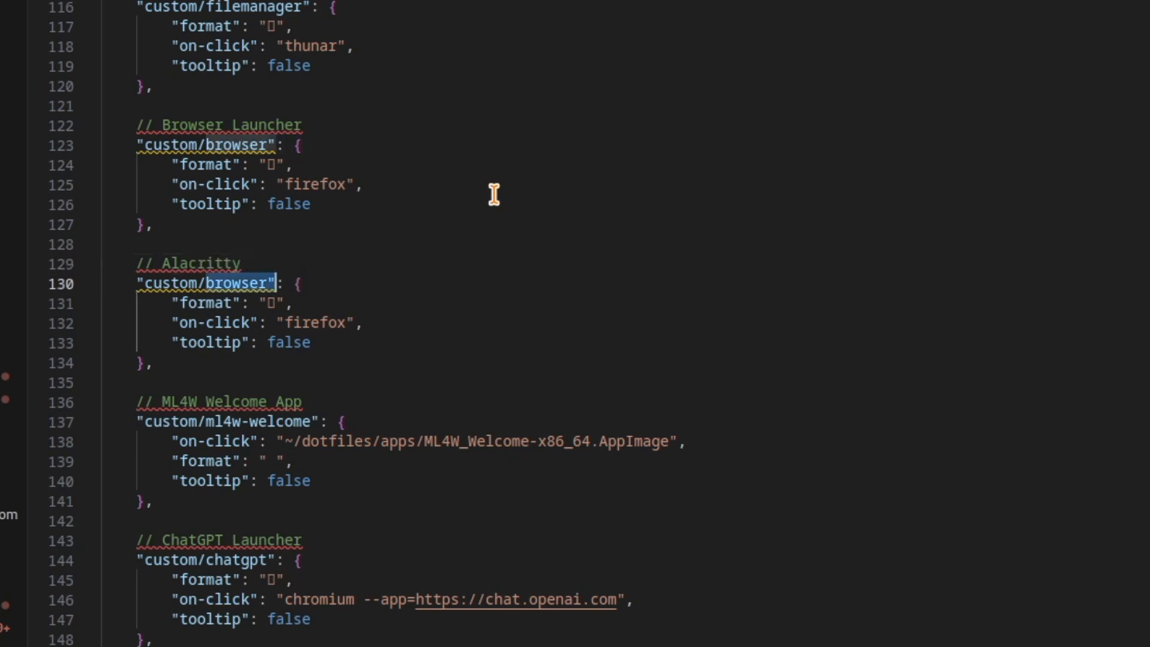
Rename the duplicated launcher block to custom/alacritty
type("alacritty")
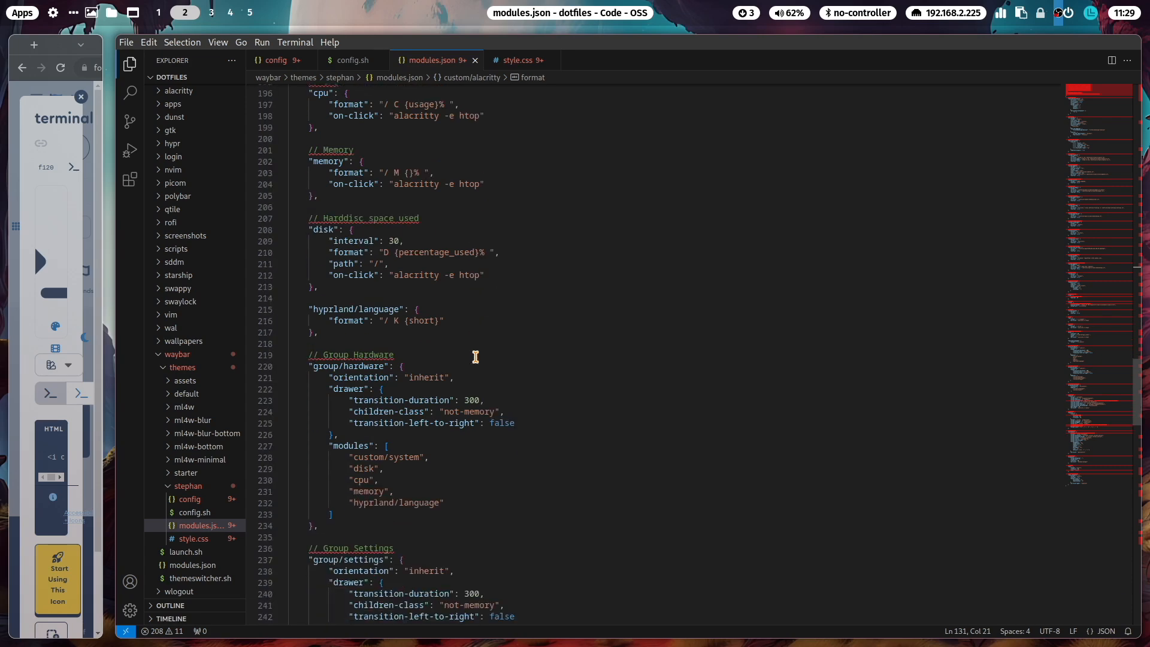
Move down modules.json to the custom/alacritty format value for the terminal glyph
scroll("down", 3)
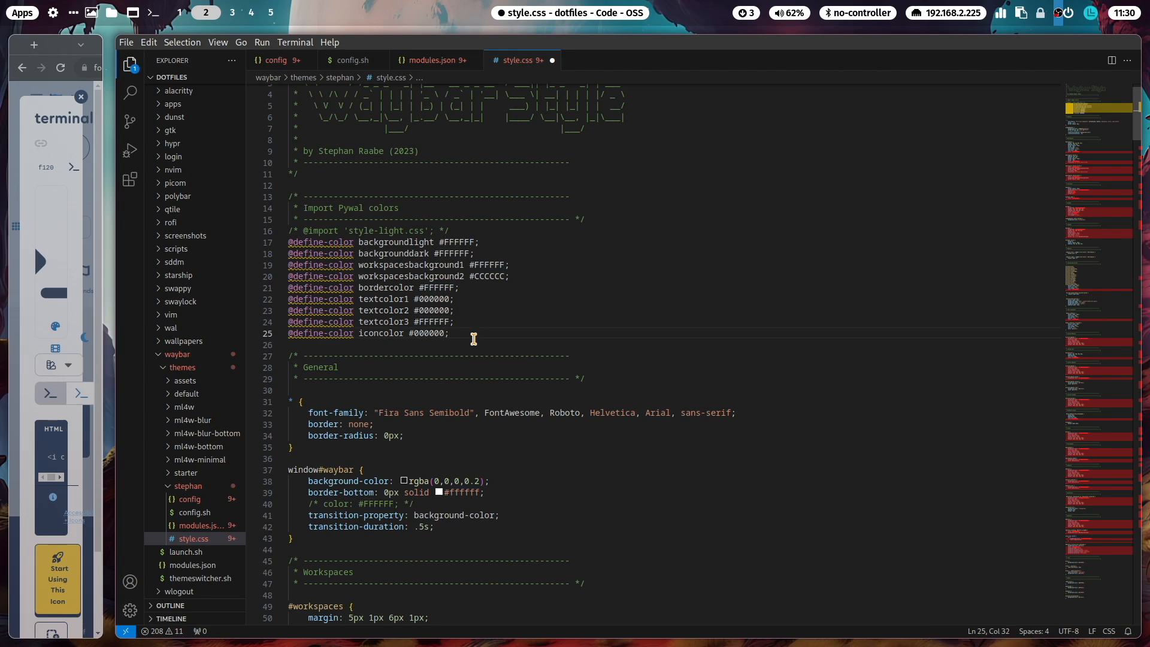
key("ctrl+s")
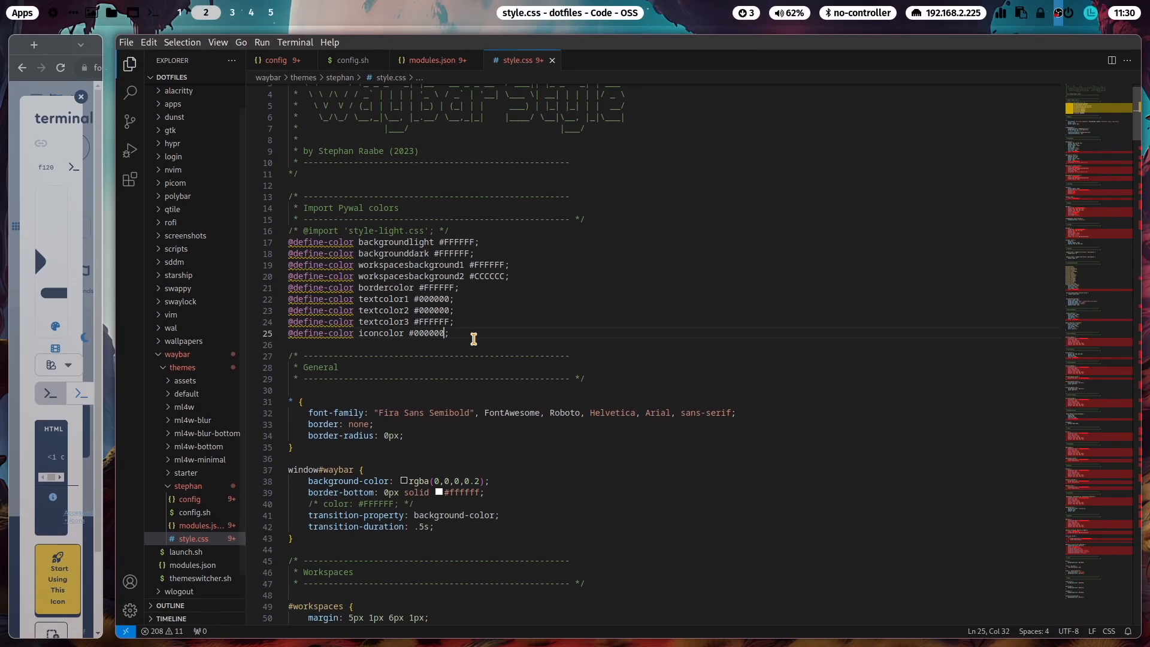
left_click(224, 12)
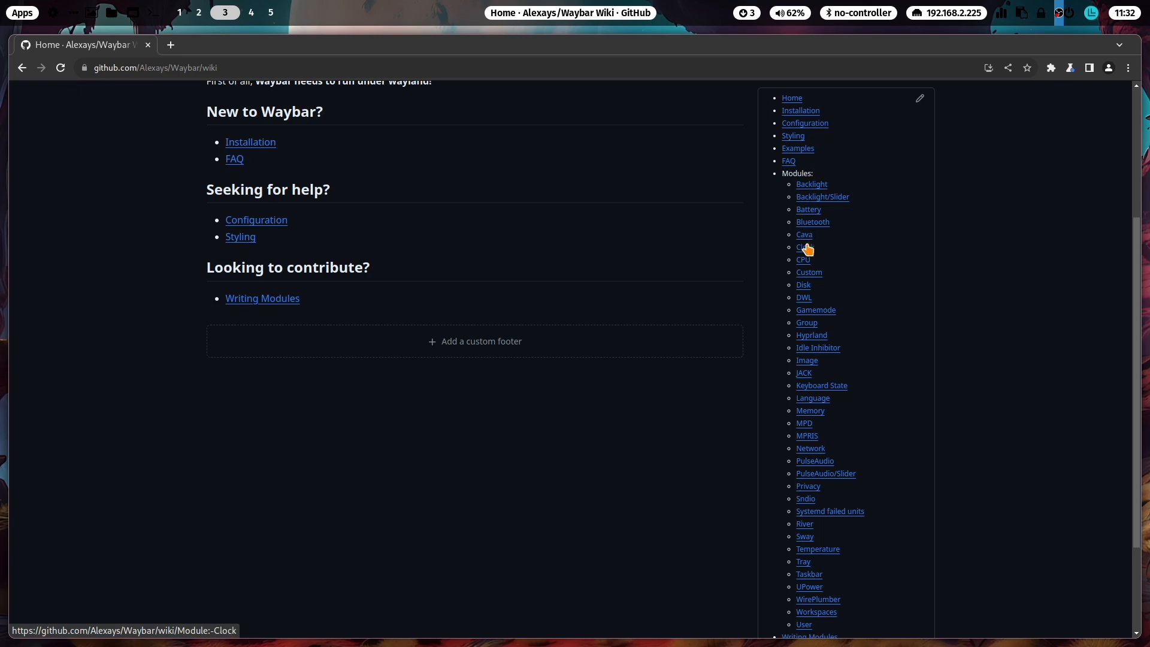
Scroll the Waybar wiki sidebar down through its Modules list
scroll("down", 3)
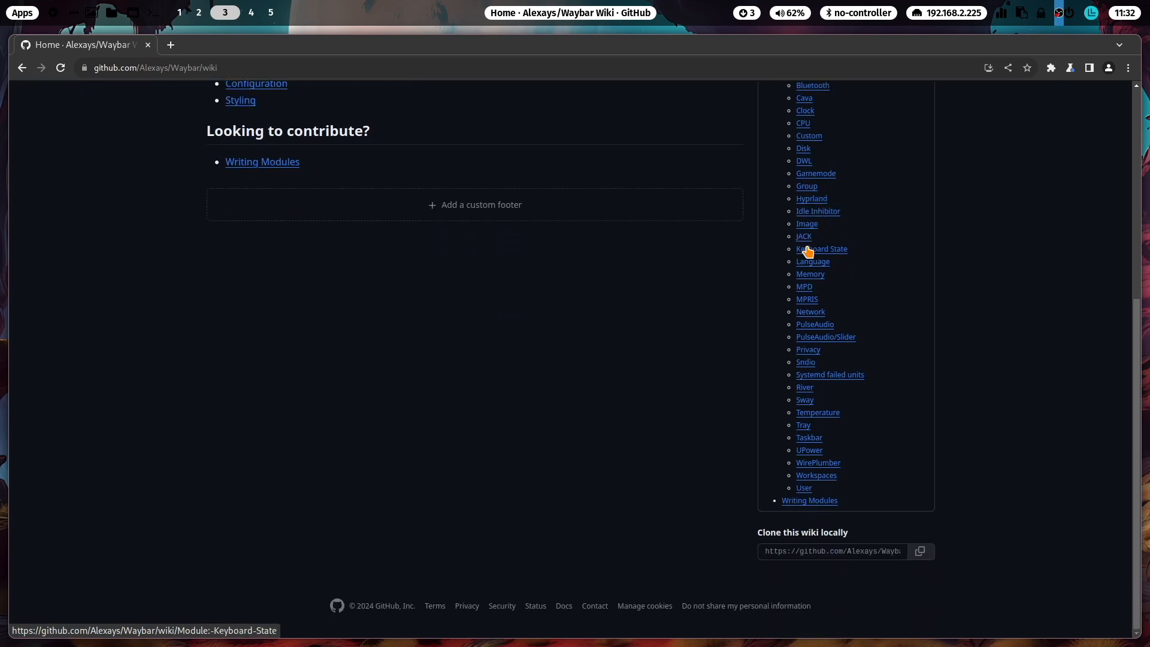
mouse_move(802, 293)
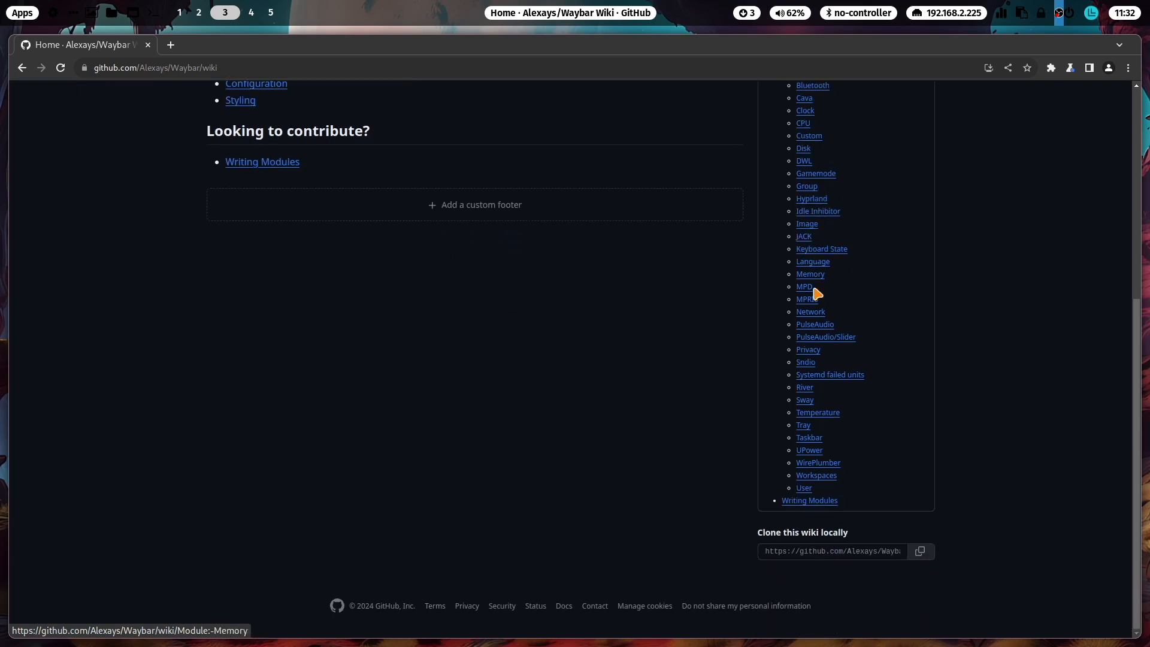